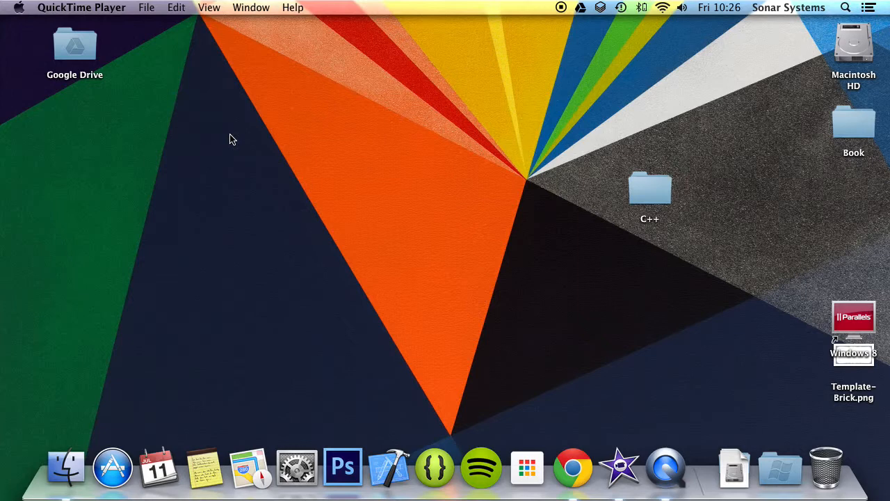
mouse_move(673, 191)
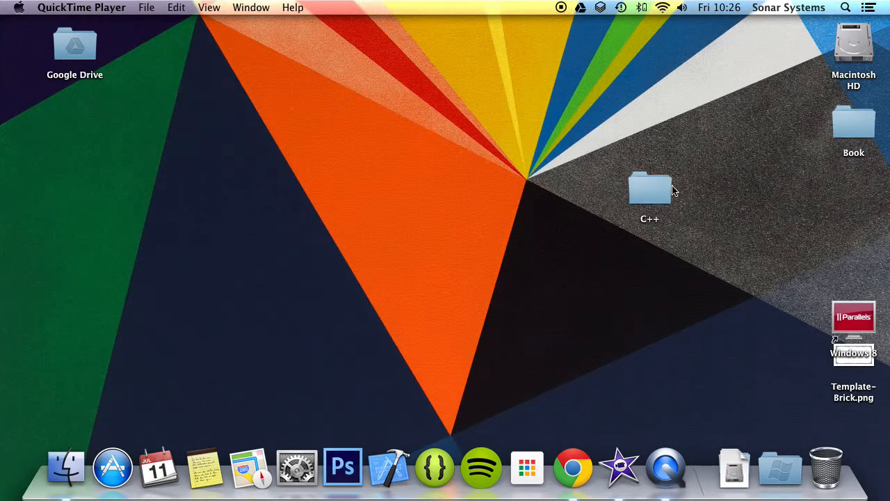
Step: Open C Plus Plus Tutorial.xcodeproj from the desktop C++ > Mac folder
double_click(649, 189)
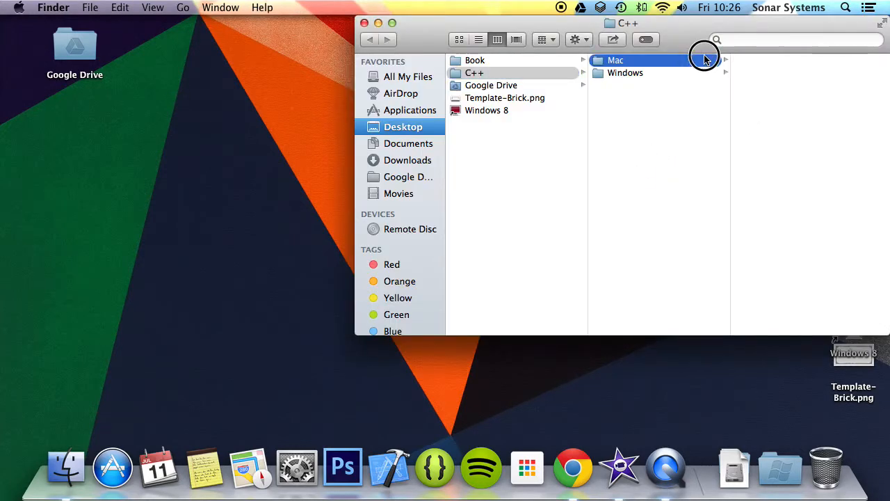
click(616, 60)
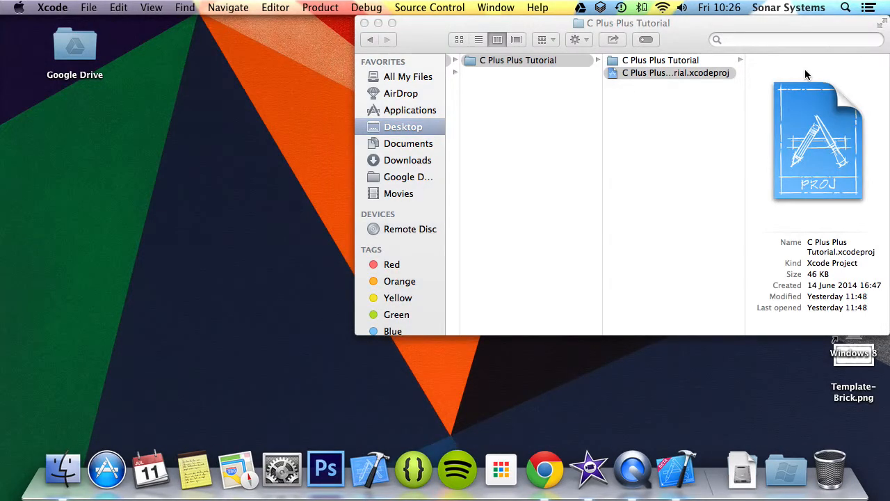
double_click(670, 73)
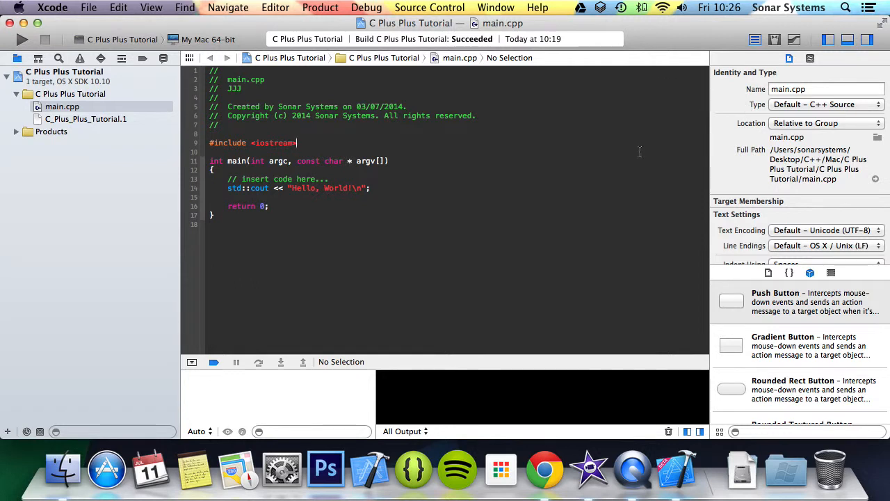
Step: Add 'template <class T> class TemplateClass { public: };' below the #include line
key(return)
text(template <)
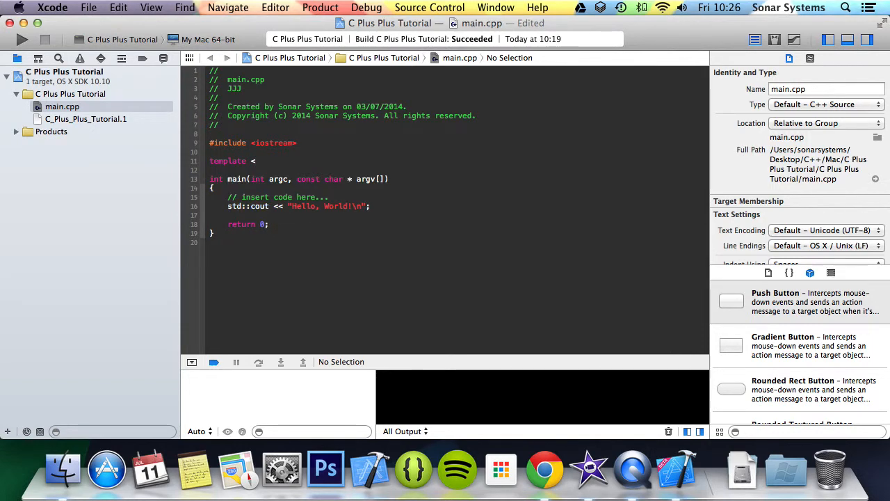
text(class)
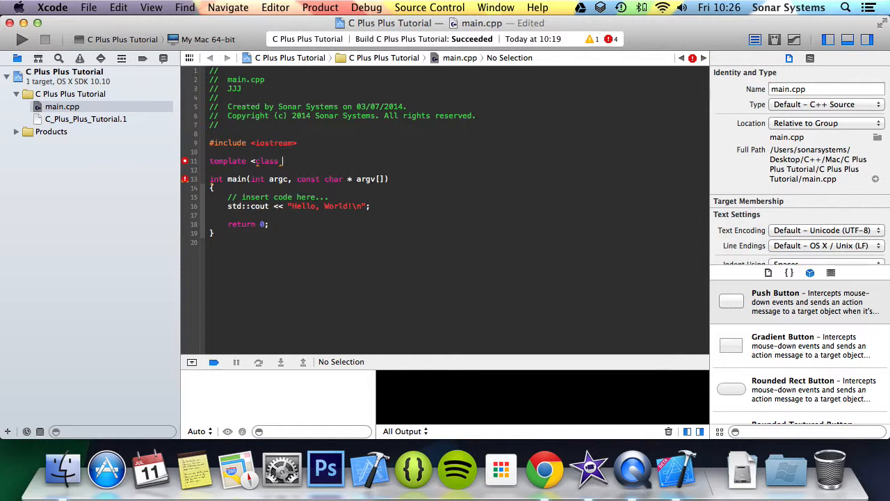
text(T)
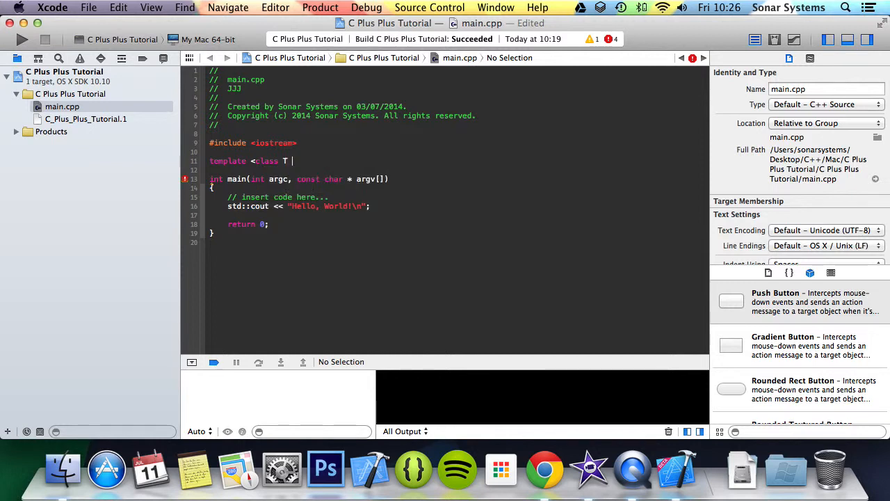
text(>)
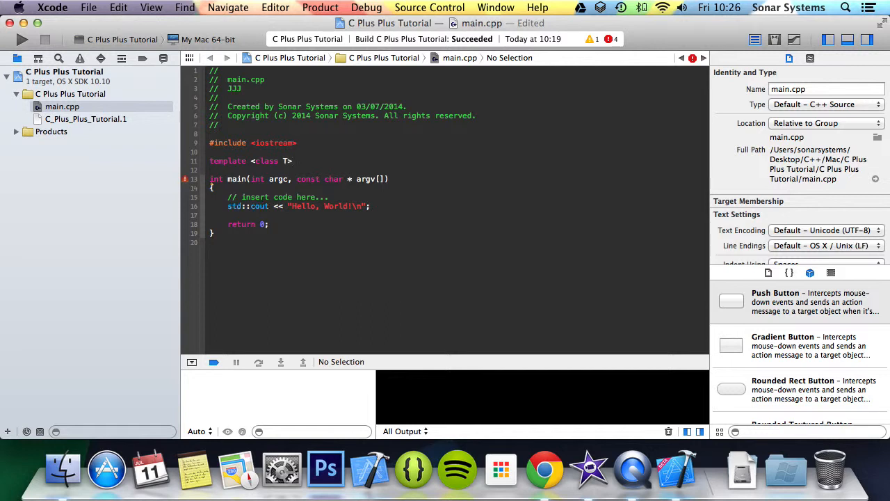
text(class)
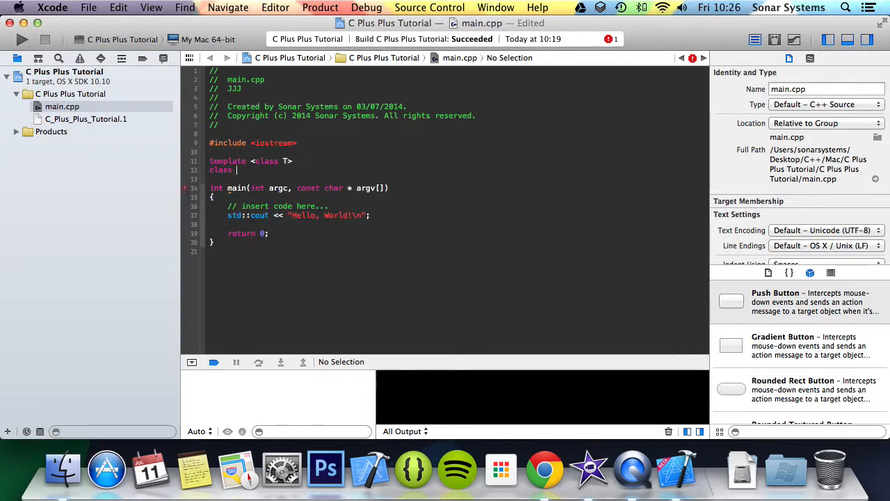
text(Templa)
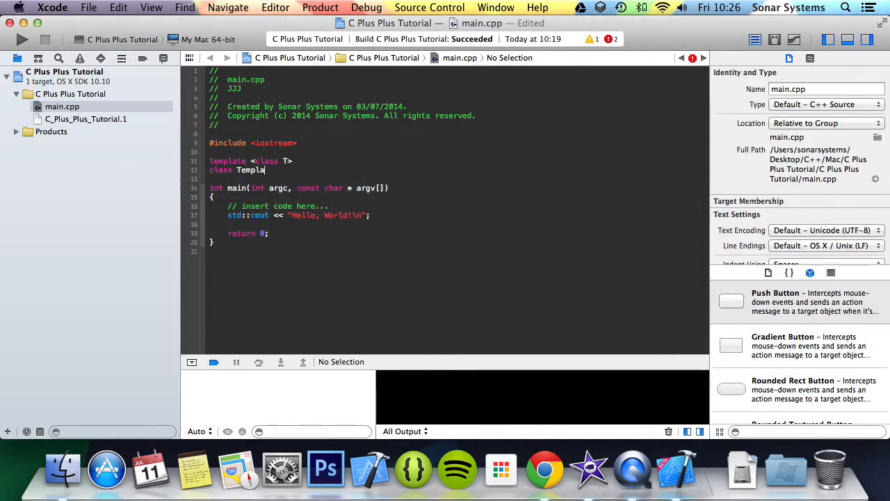
text(teClass)
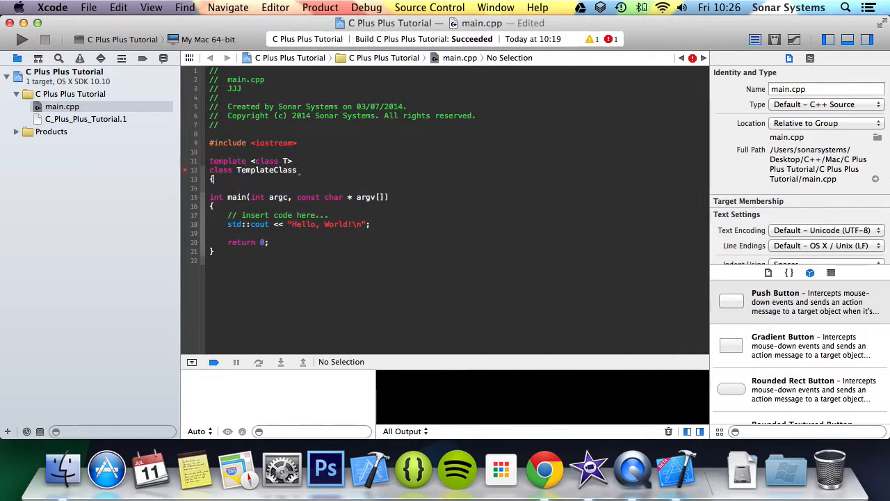
text(public:)
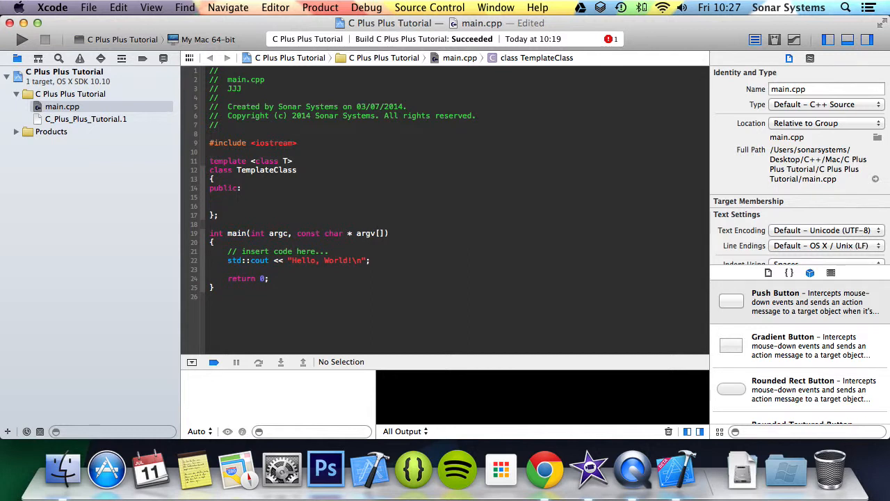
Step: Add members 'T i, x;' and constructor 'TemplateClass(T first, T second);' to the class
text(T i)
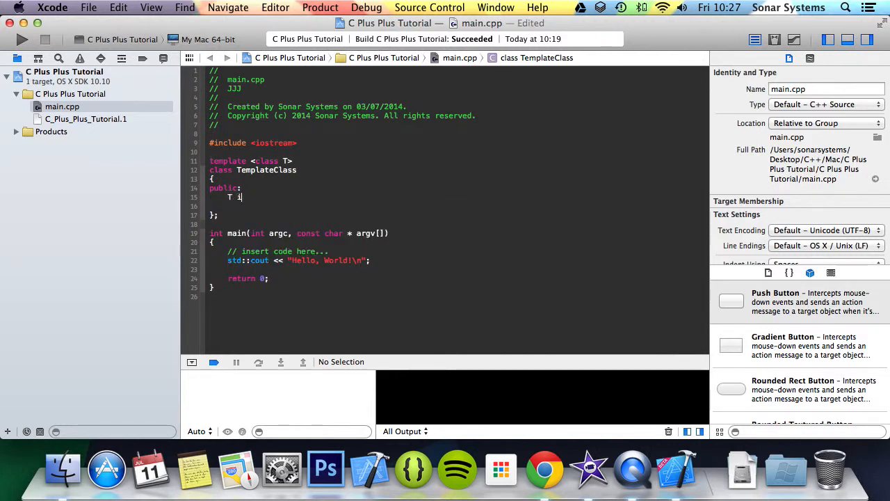
text(, x;)
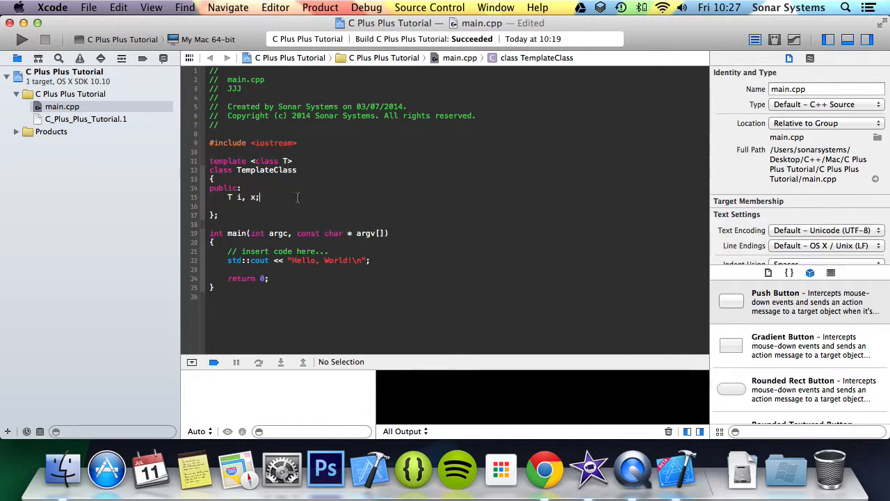
key(return)
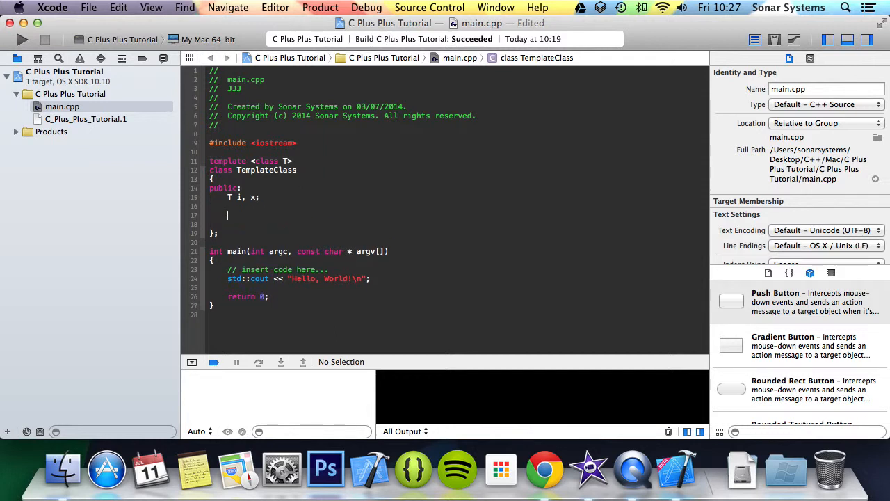
text(TemplateClass( T first, T s );)
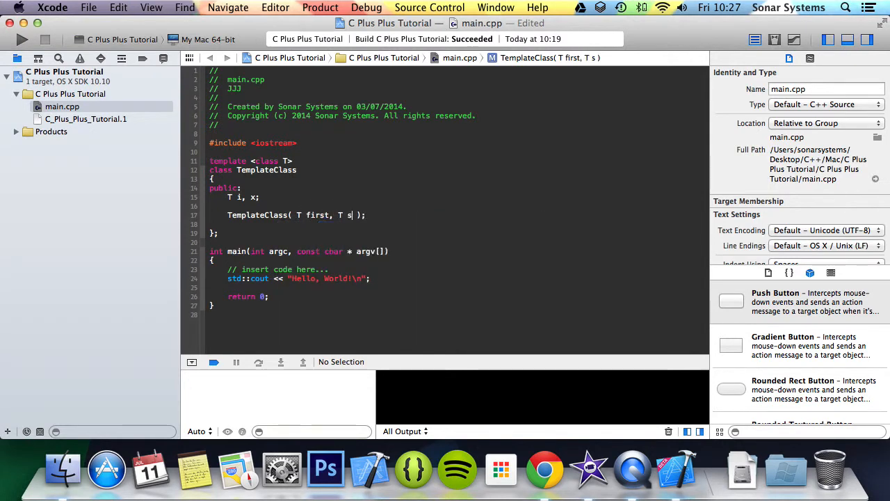
text(econd)
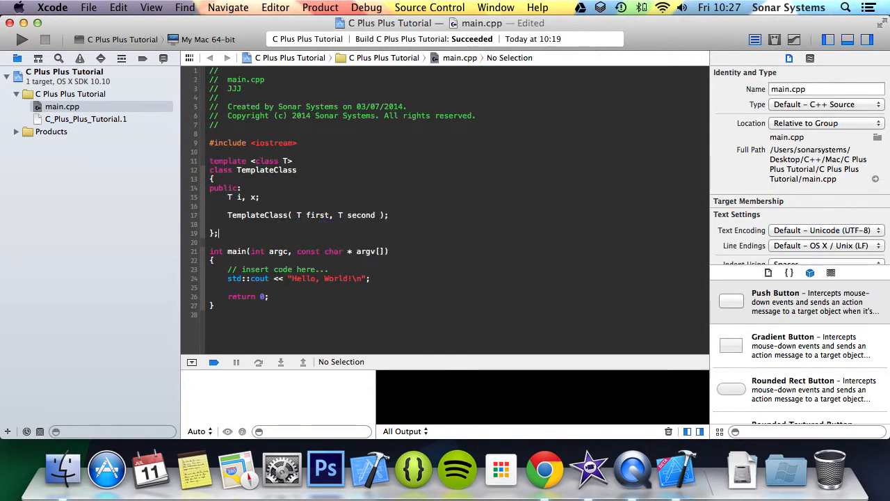
key(return)
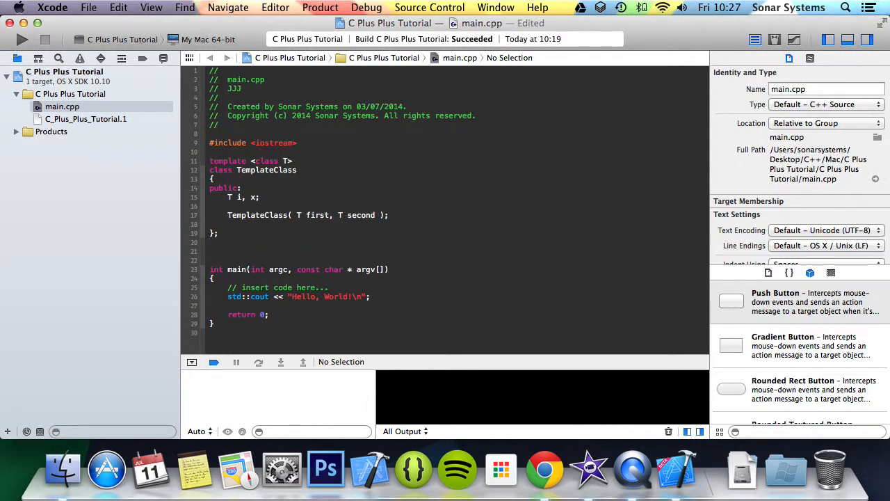
Step: Define TemplateClass<T>::TemplateClass(T first, T second) outside the class, assigning i = first, x = second
text(TemplateClass)
text(template <class T>)
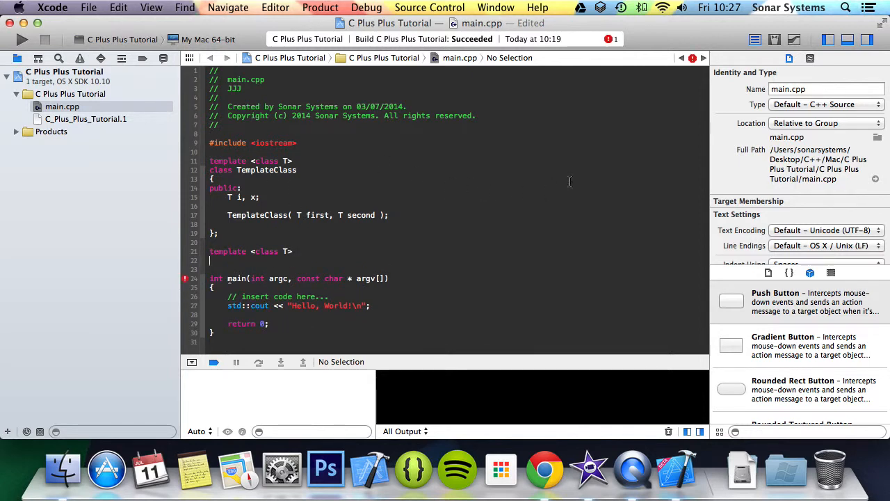
text(TemplateClass<T>::TemplateClass()
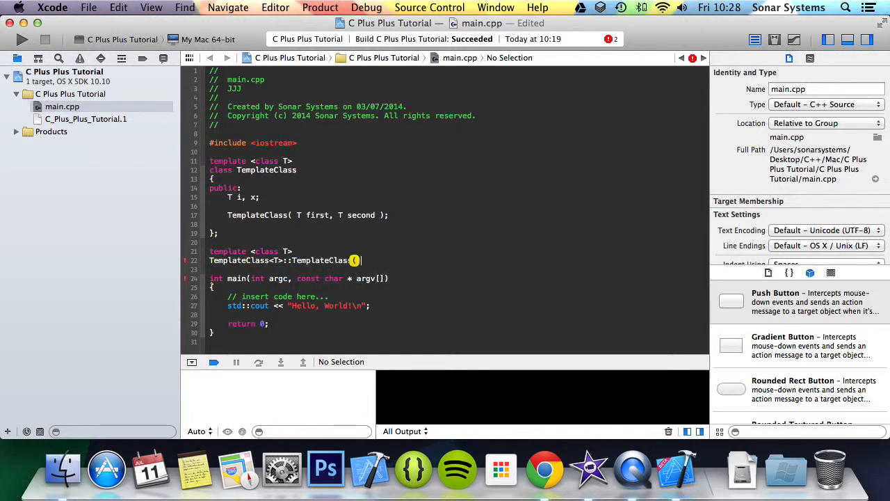
text())
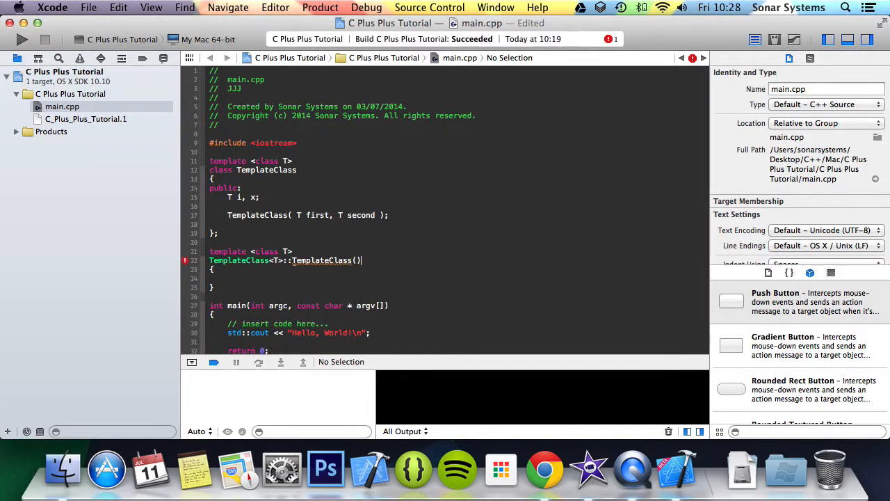
text(T first, T second)
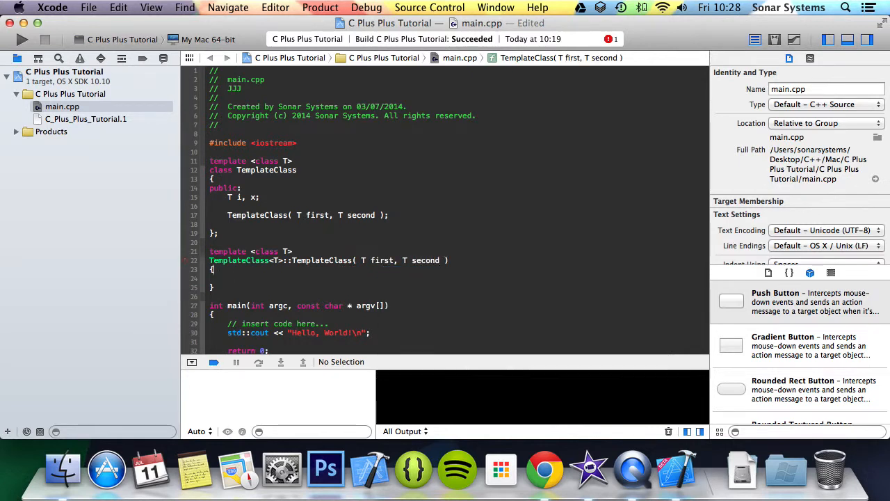
text(i)
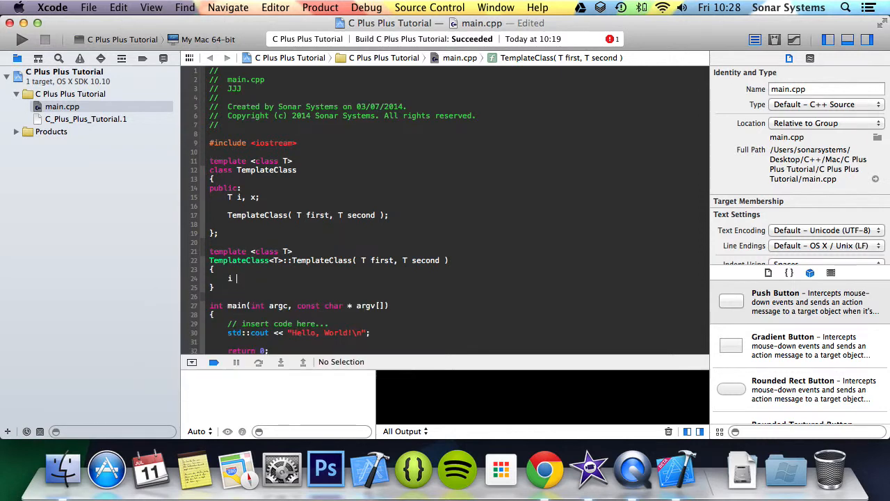
text(= first;)
text(x =)
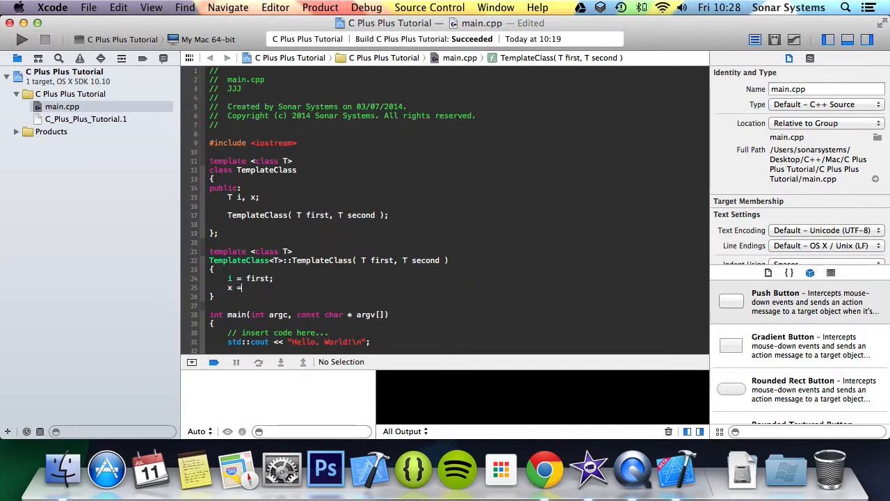
text(second;)
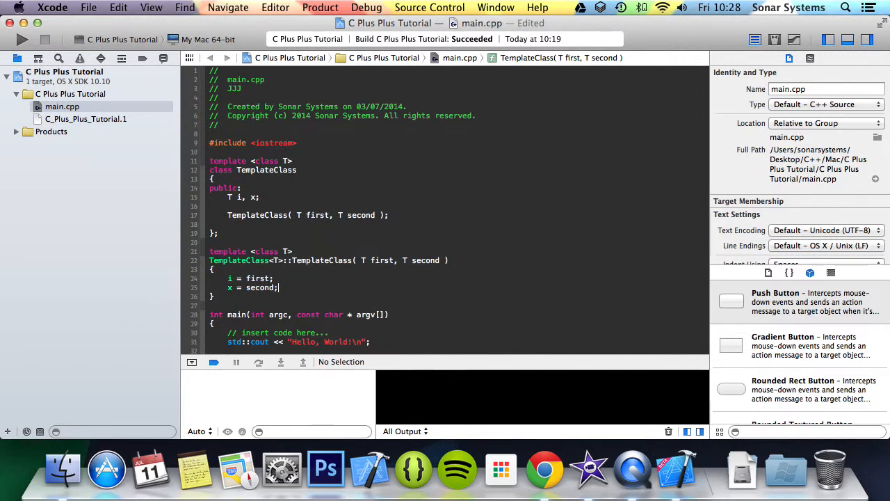
scroll(down, 3)
text(TemplateClass<class T>)
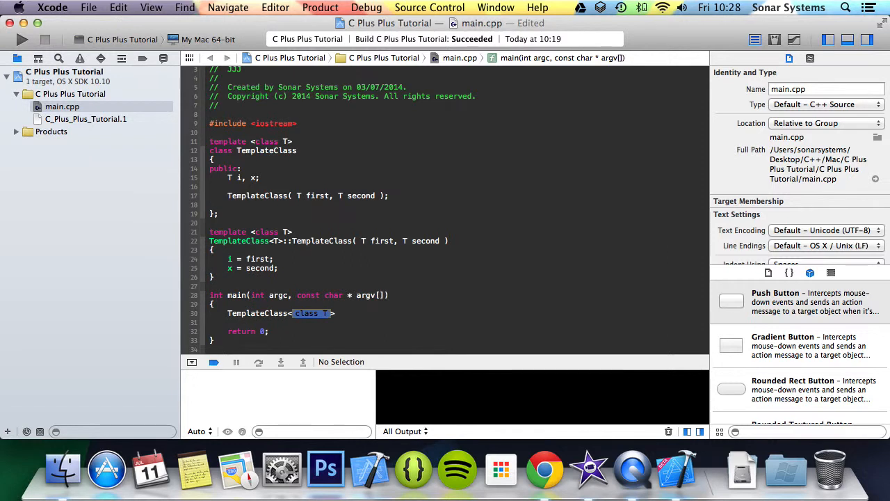
Step: Create TemplateClass<float> tt(4.5f, 4.7f) in main and print tt.i with std::cout
text(float)
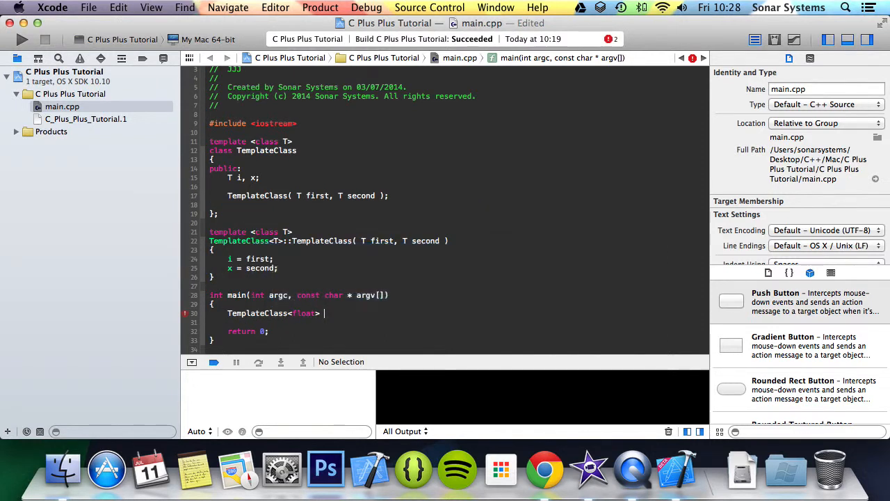
text(tt();)
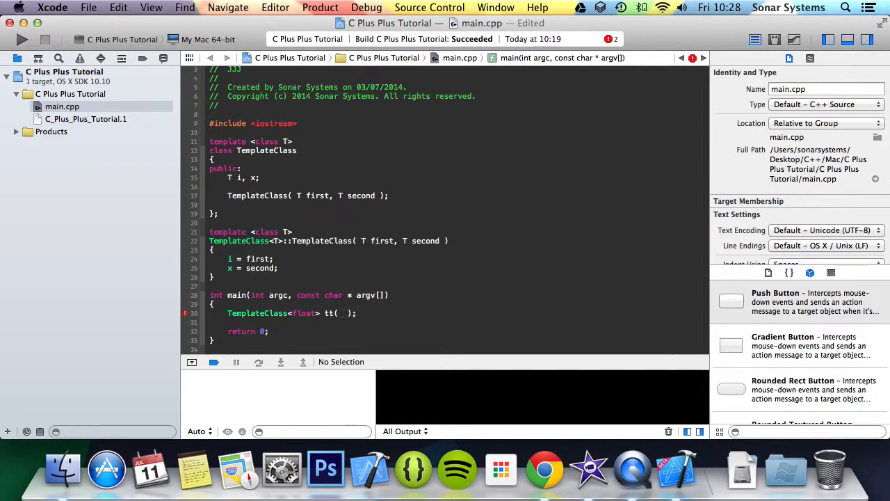
text(4.5f)
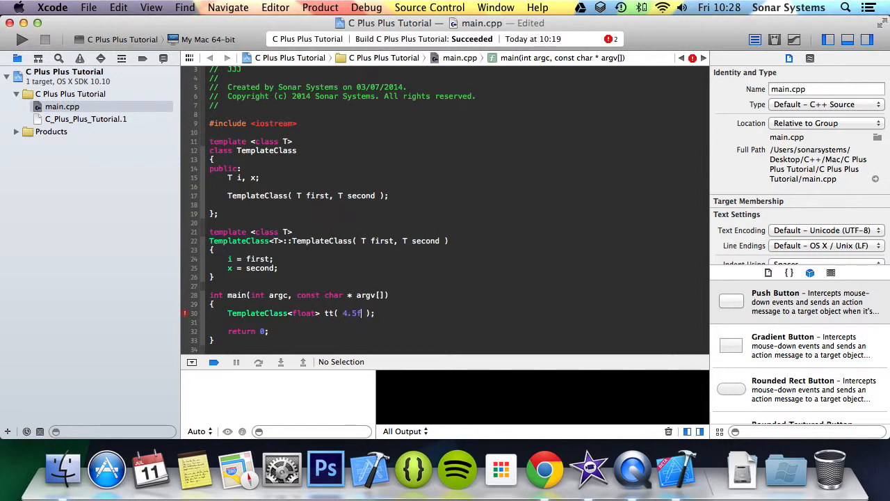
text(, 4.7f)
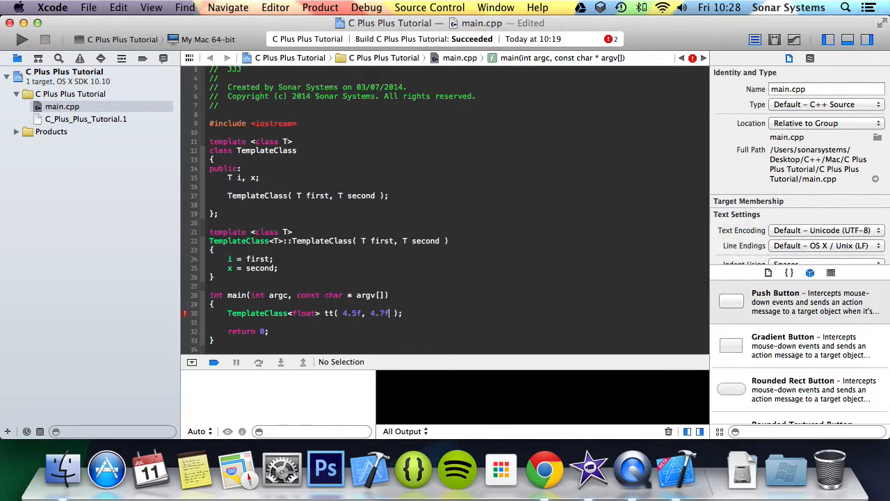
key(Return)
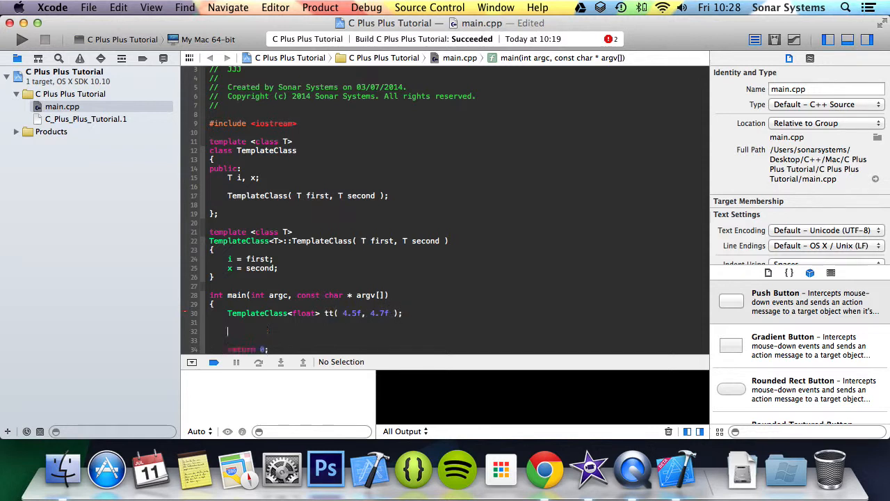
text(std::cout << tt.i << std::endl;)
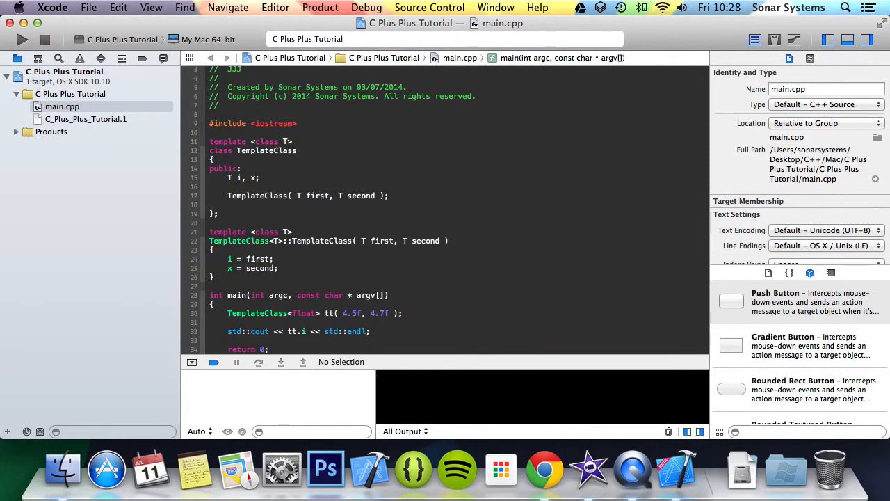
Step: Run to print 4.5, then change the template argument to int
click(22, 39)
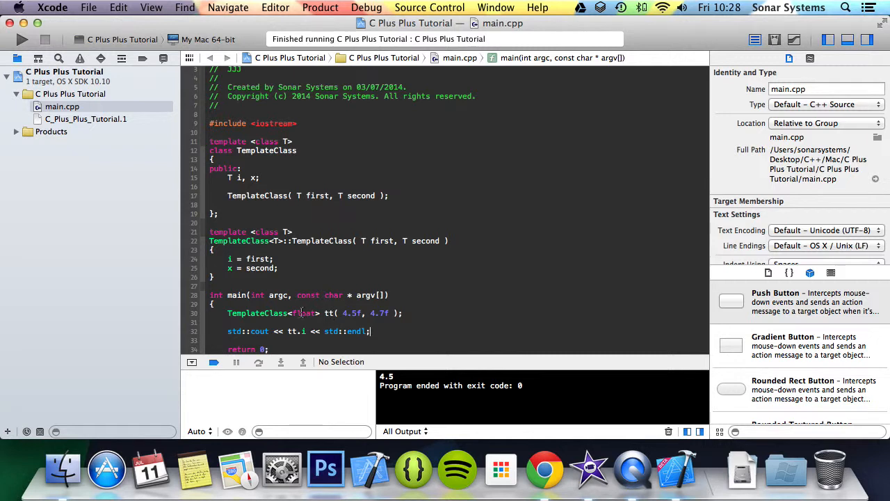
text(int)
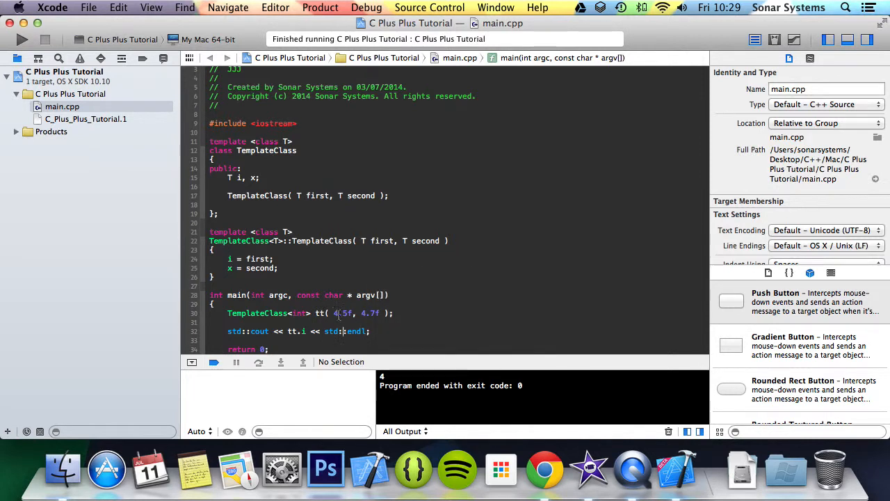
double_click(370, 312)
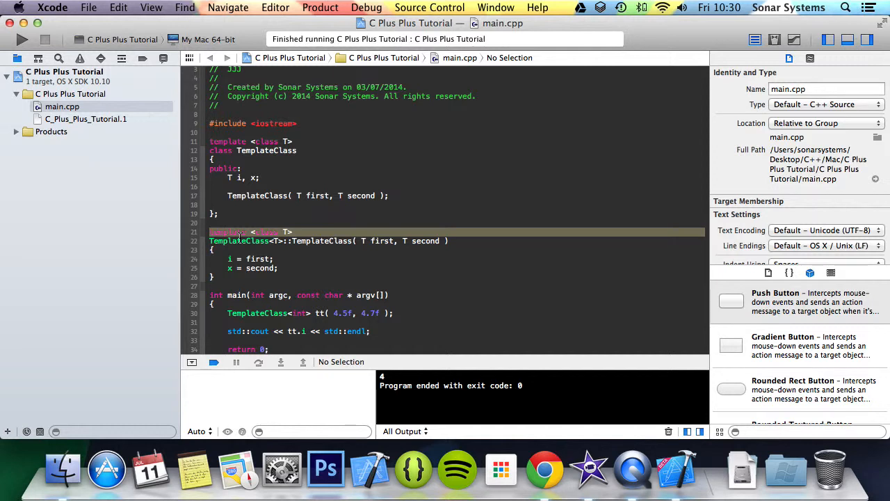
mouse_move(650, 466)
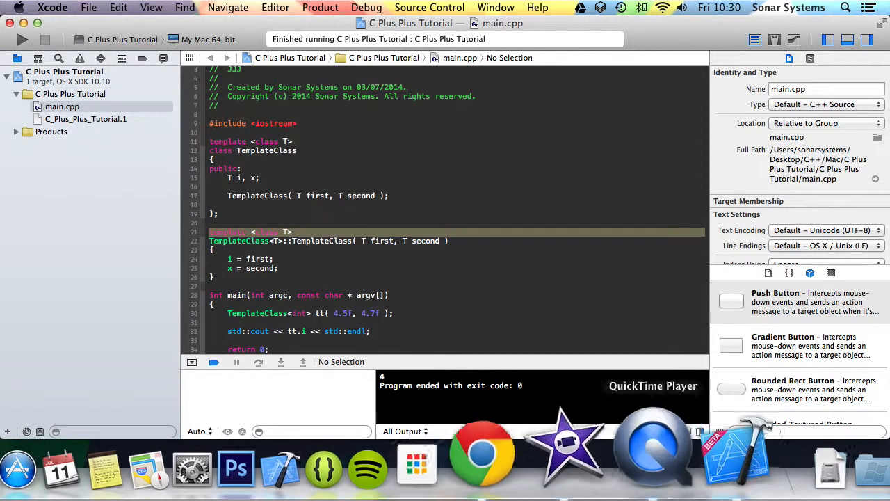